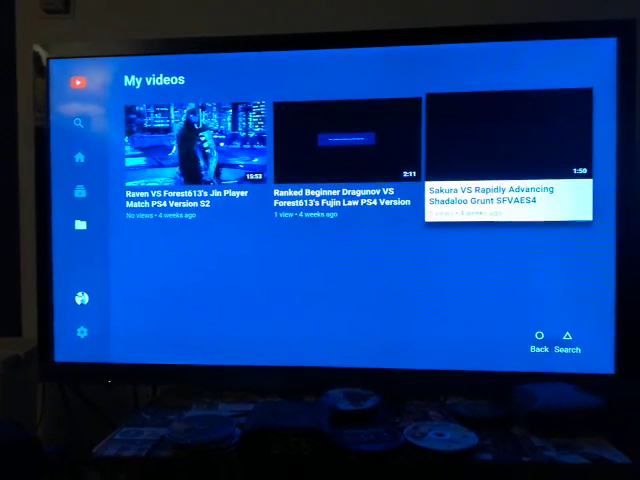
pyautogui.scroll(-3)
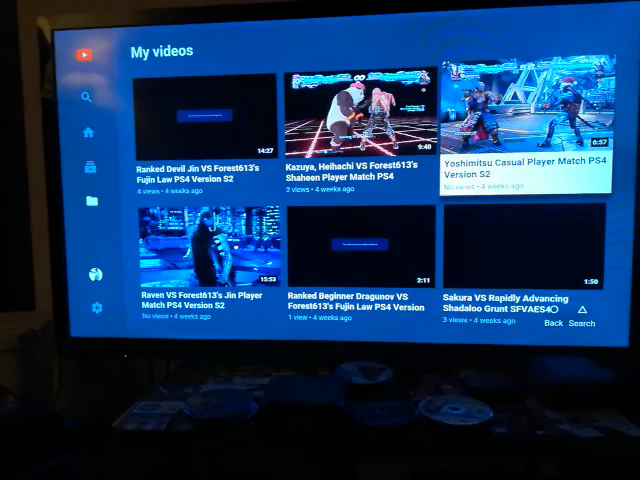
pyautogui.scroll(-3)
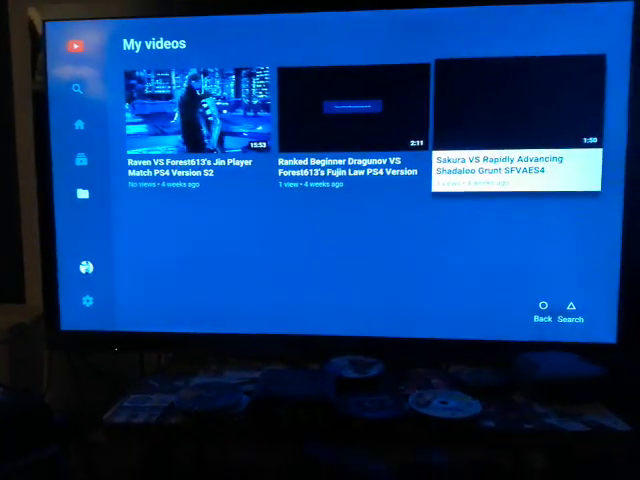